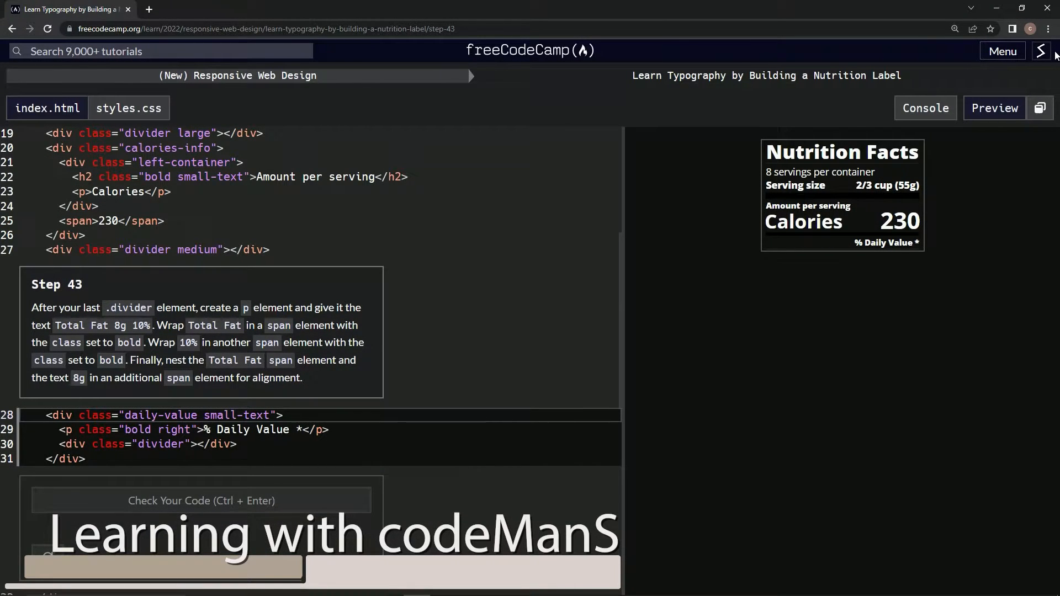
{"action": "mouse_move", "coordinate": [368, 80]}
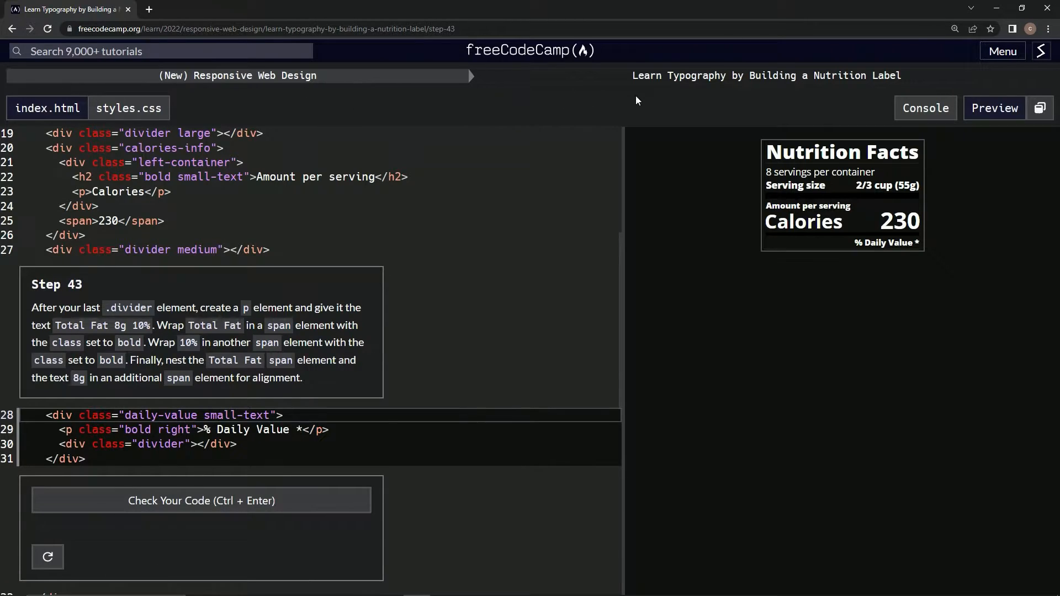
{"action": "mouse_move", "coordinate": [766, 75]}
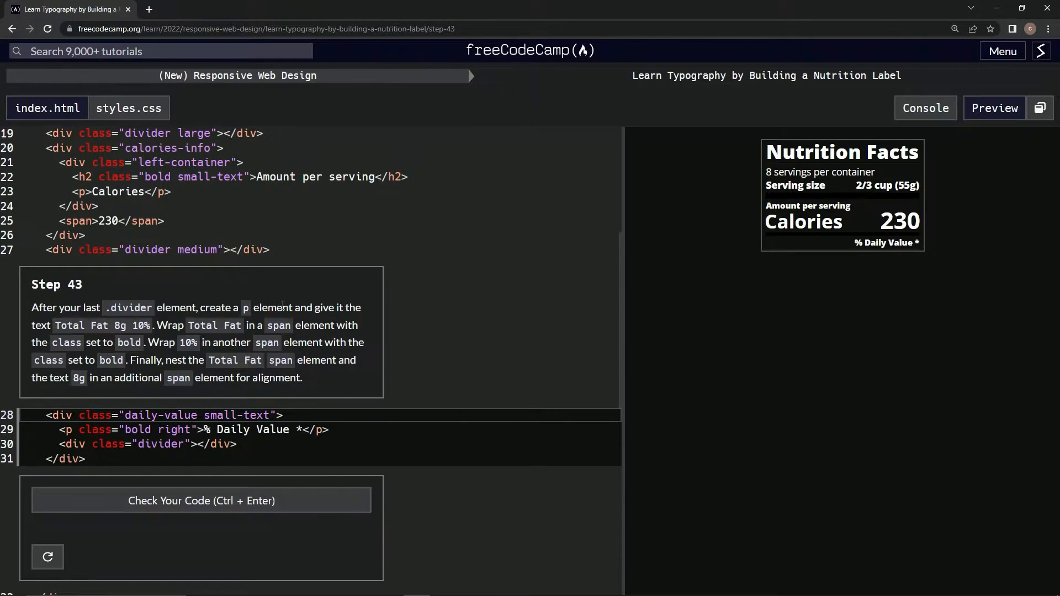
{"action": "mouse_move", "coordinate": [362, 322]}
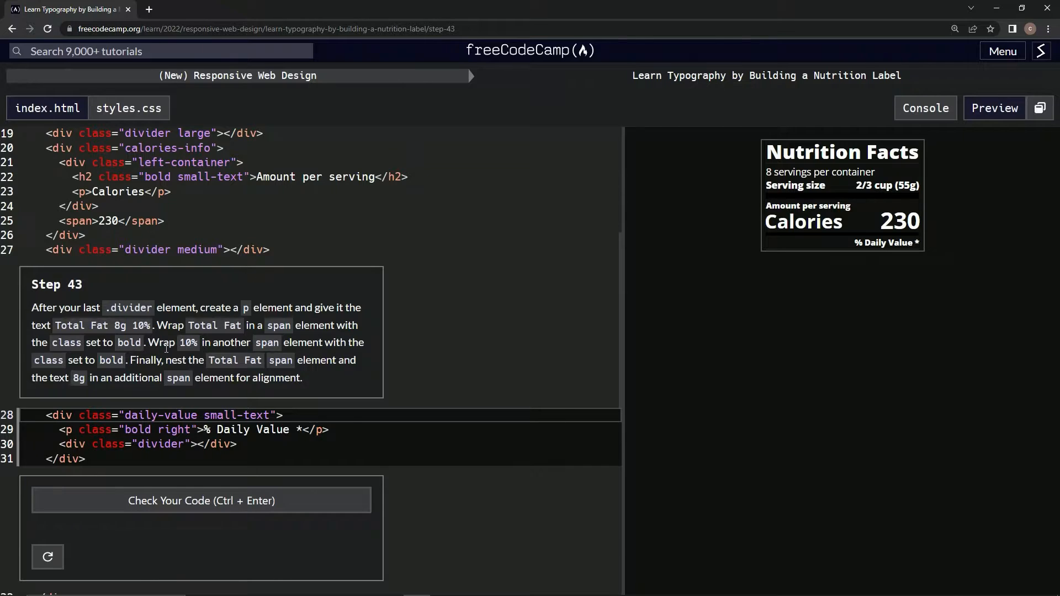
{"action": "mouse_move", "coordinate": [282, 351]}
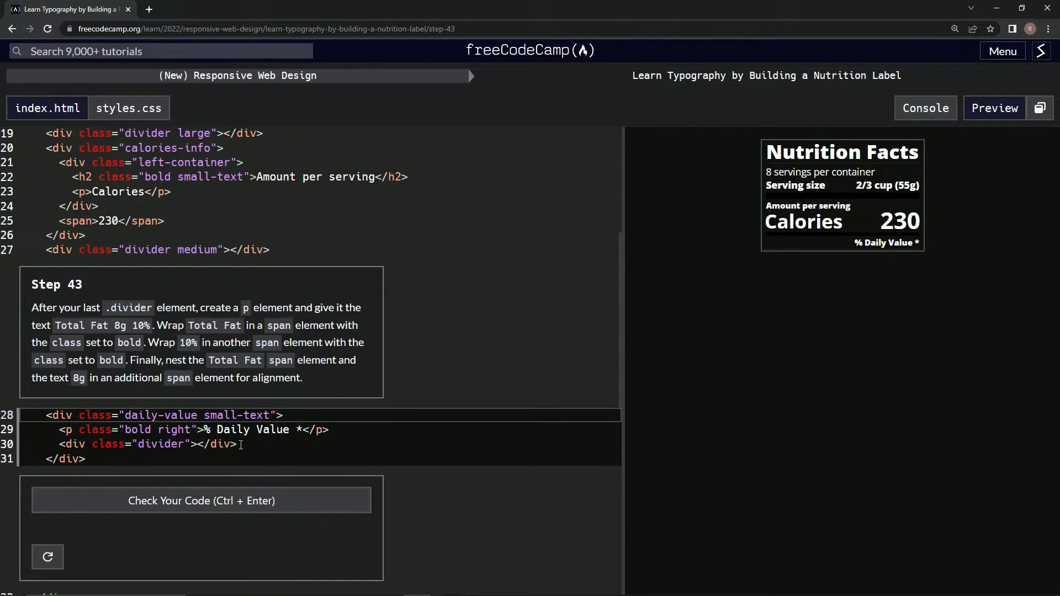
Write <p>Total Fat 8g 10%</p> below the divider and begin a <span before Total Fat
{"action": "key", "text": "Enter"}
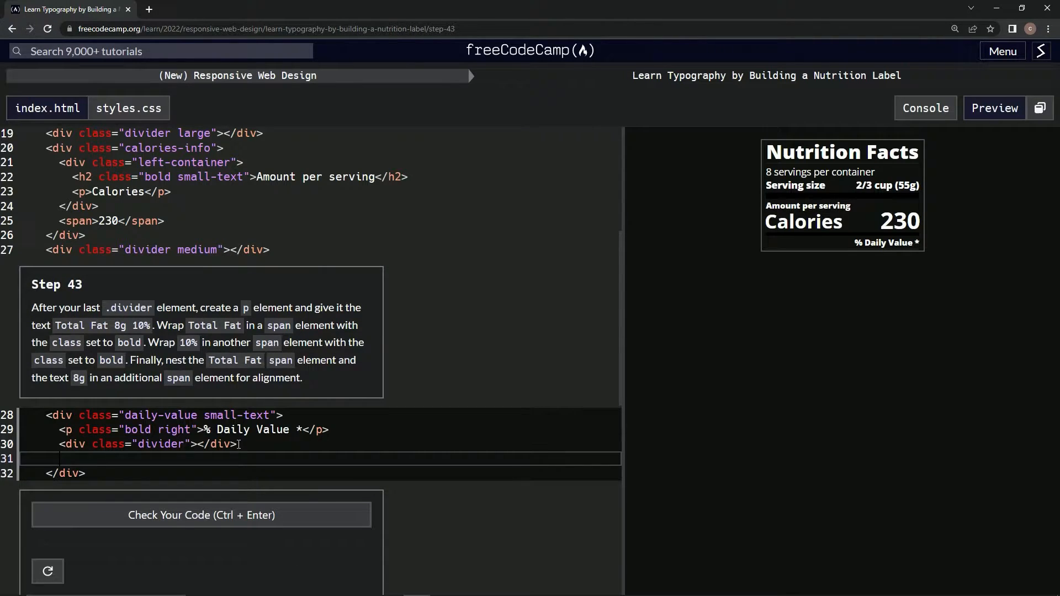
{"action": "type", "text": "<"}
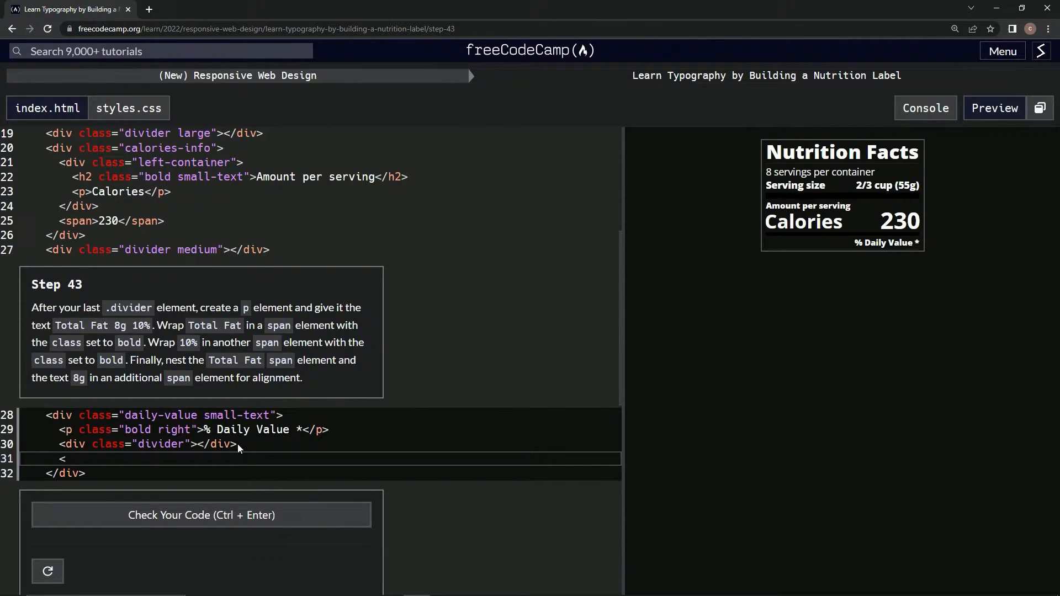
{"action": "type", "text": "p><"}
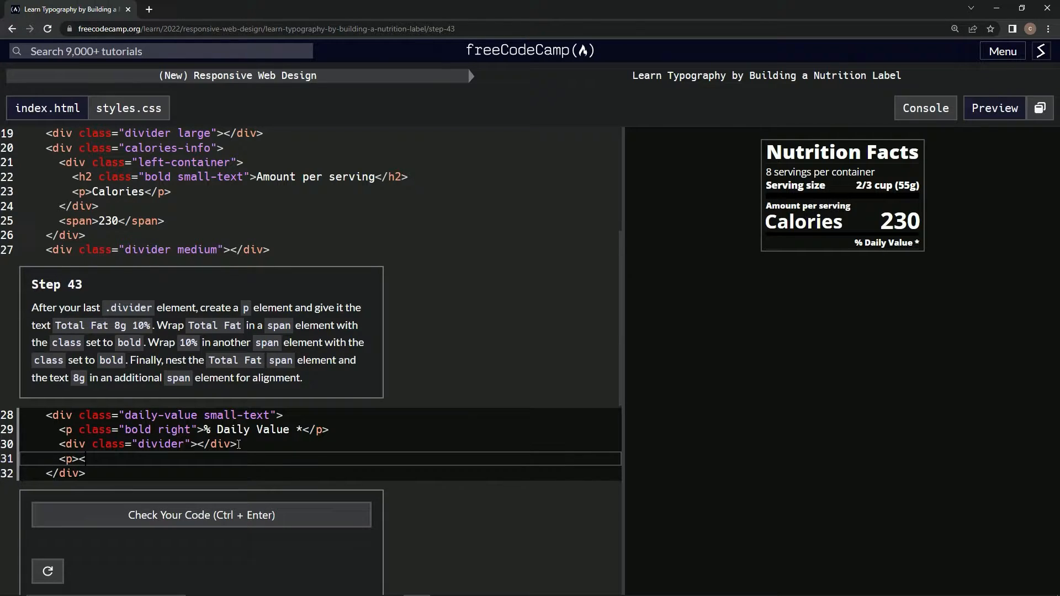
{"action": "type", "text": "/p>"}
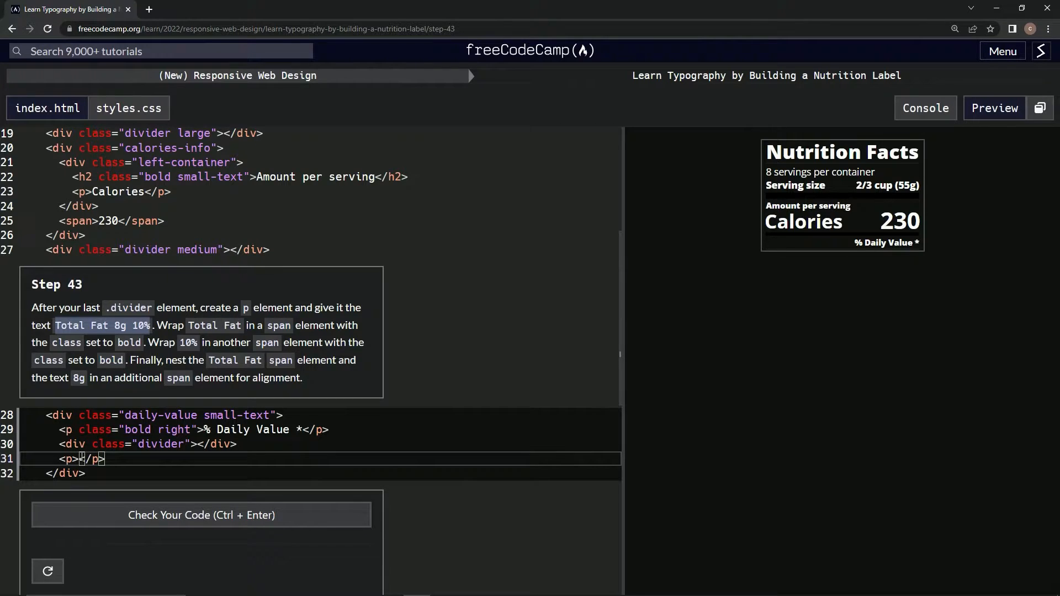
{"action": "type", "text": "Total Fat 8g 10%"}
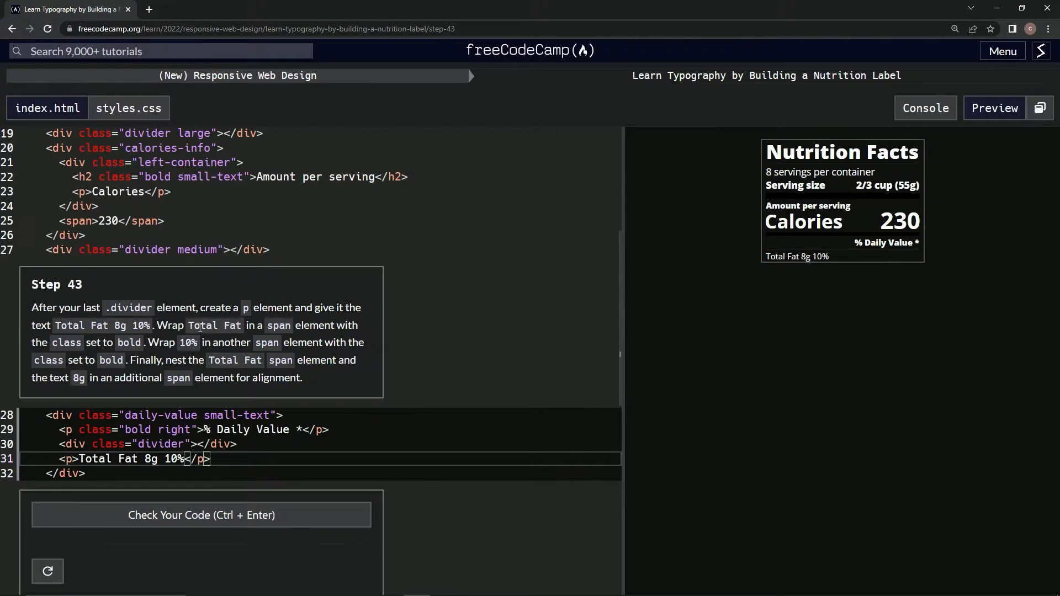
{"action": "mouse_move", "coordinate": [143, 410]}
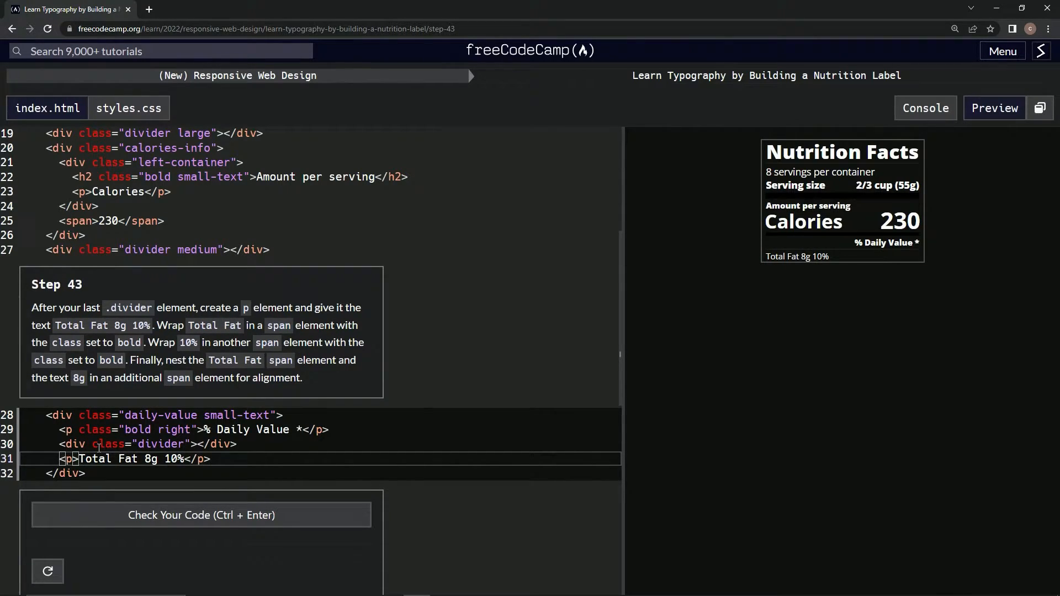
{"action": "type", "text": "<span"}
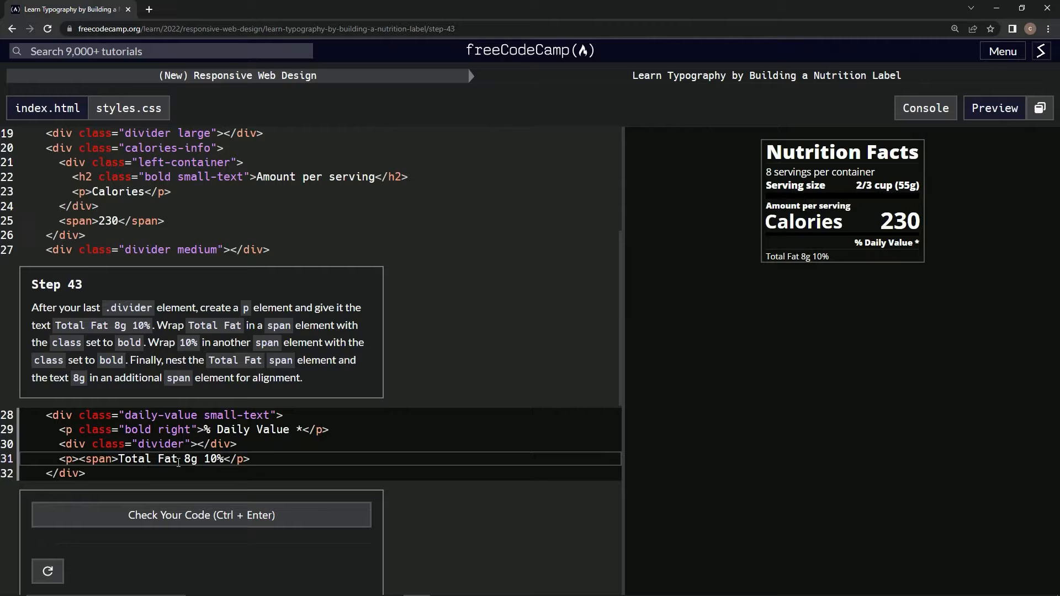
Close the span after Total Fat and give it class='bold', wrapping 10% the same way
{"action": "type", "text": "</span>"}
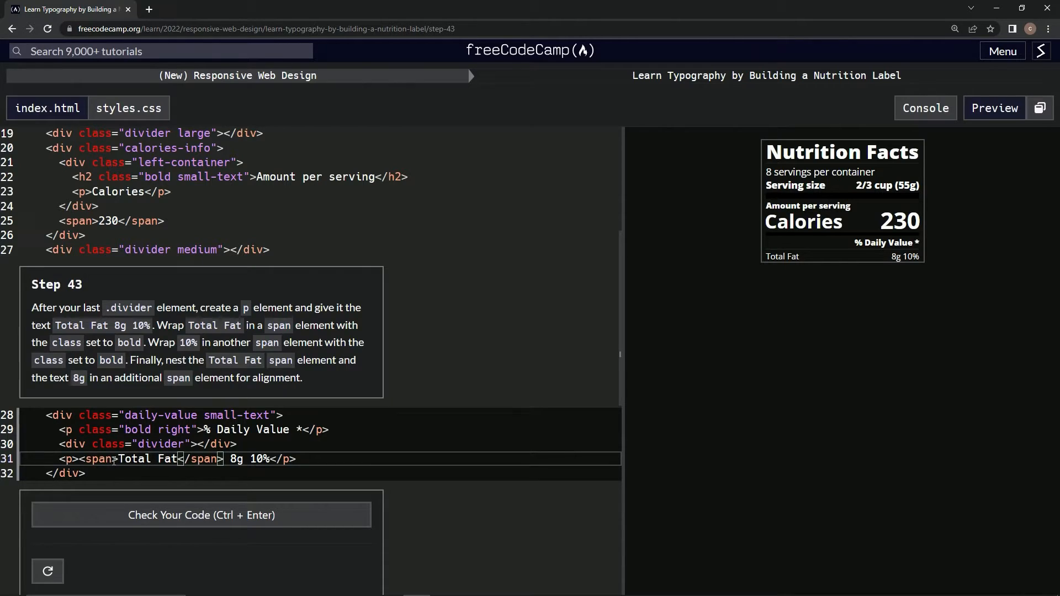
{"action": "type", "text": "cl"}
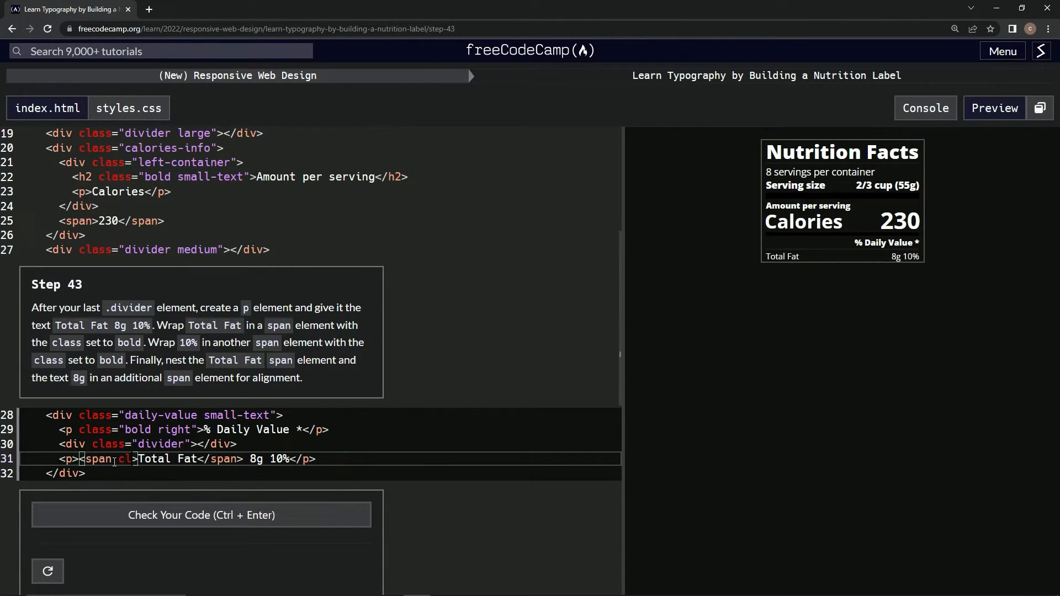
{"action": "type", "text": "class=''"}
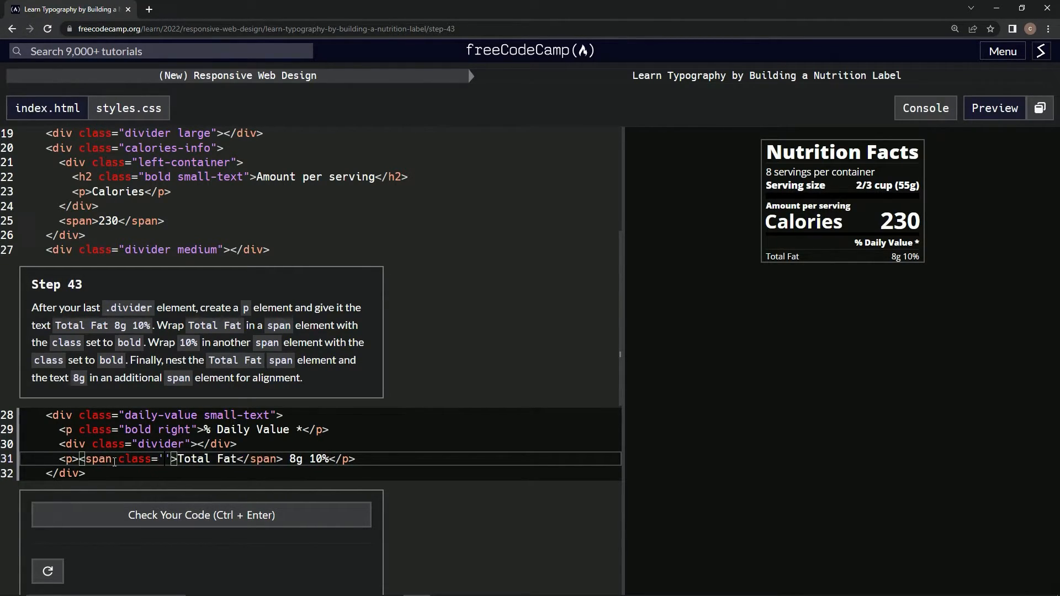
{"action": "type", "text": "bold"}
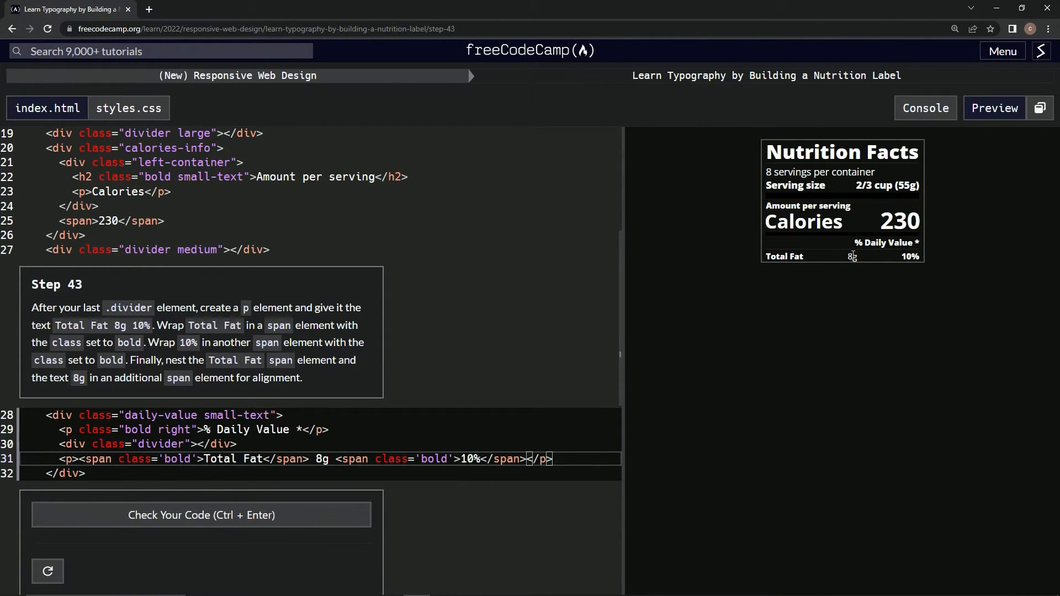
{"action": "mouse_move", "coordinate": [147, 357]}
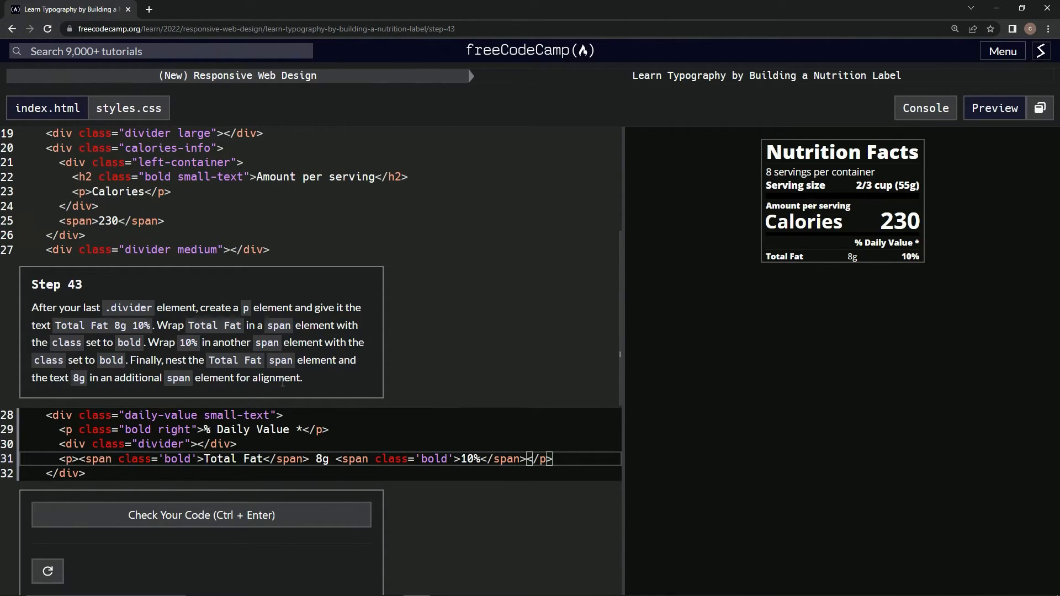
{"action": "mouse_move", "coordinate": [218, 468]}
{"action": "type", "text": "><span"}
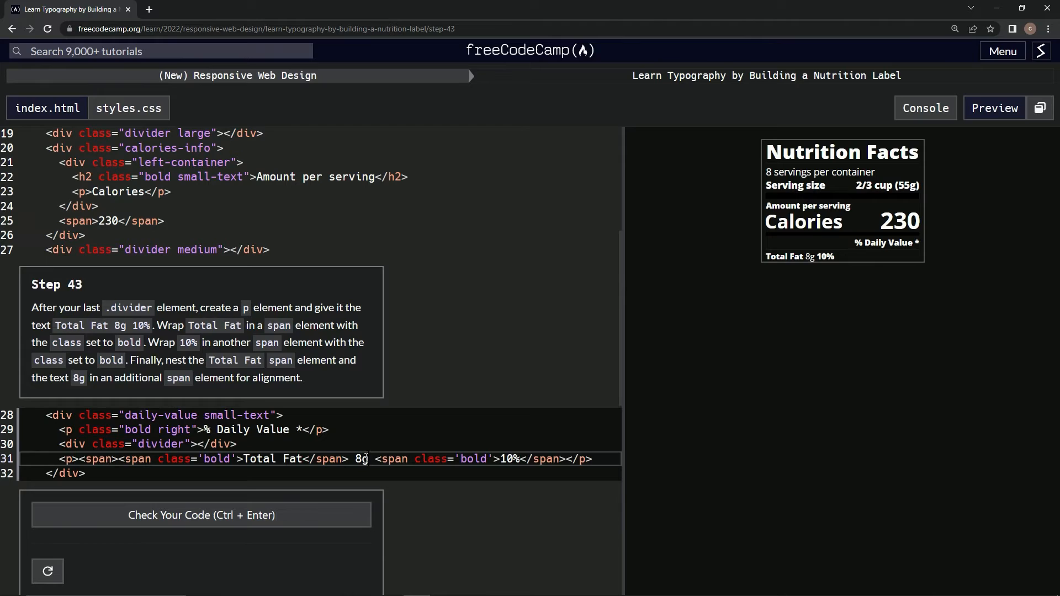
Nest the bold Total Fat span and 8g in an outer span, then check the Step 43 code
{"action": "type", "text": "</spN>"}
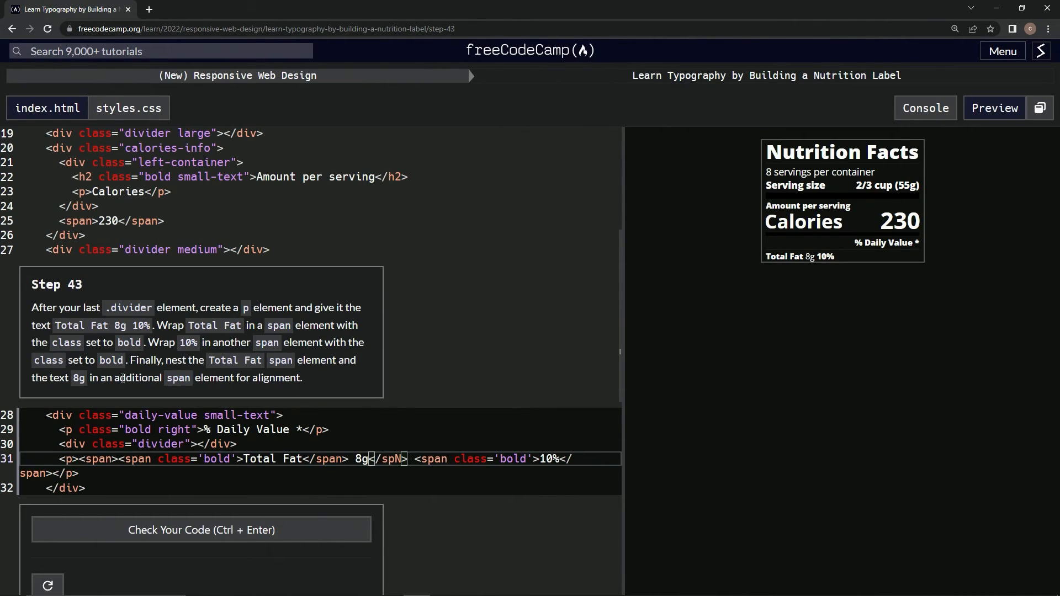
{"action": "left_click", "coordinate": [201, 530]}
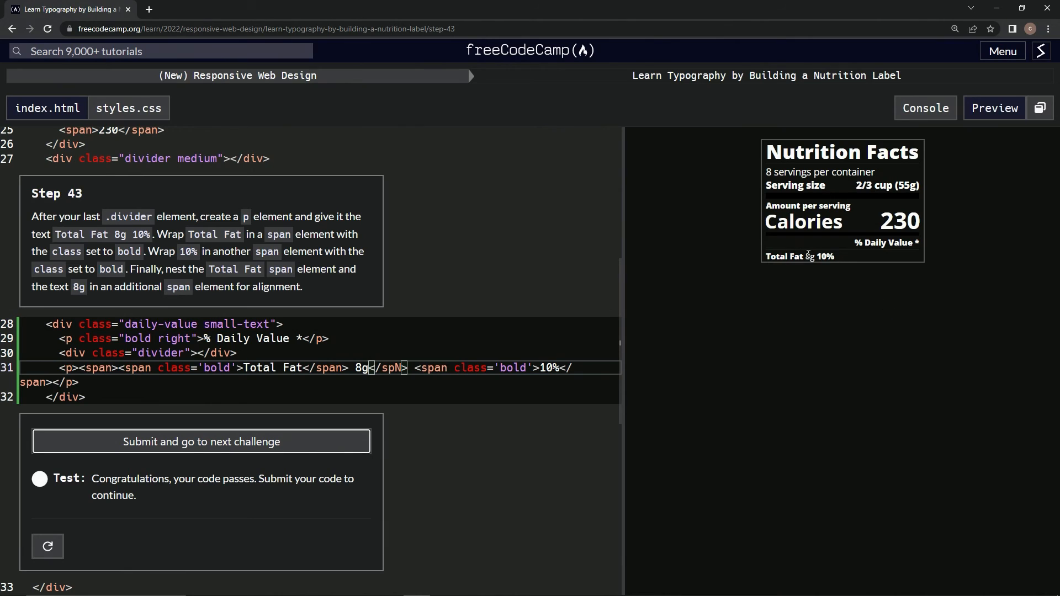
{"action": "mouse_move", "coordinate": [200, 441]}
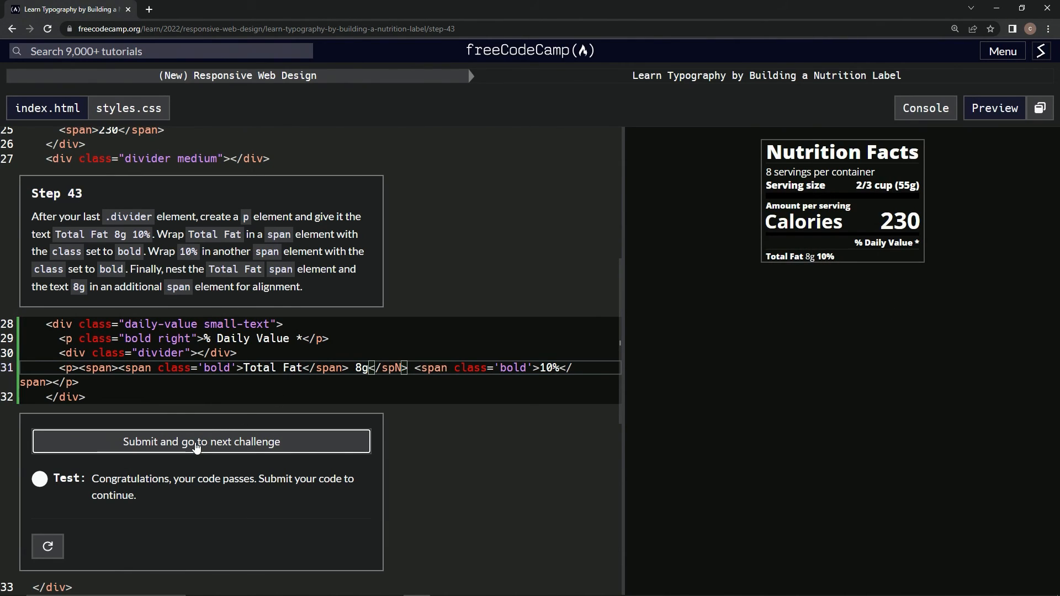
Submit the passing Step 43 code and advance to Step 44 on Saturated Fat
{"action": "left_click", "coordinate": [201, 441]}
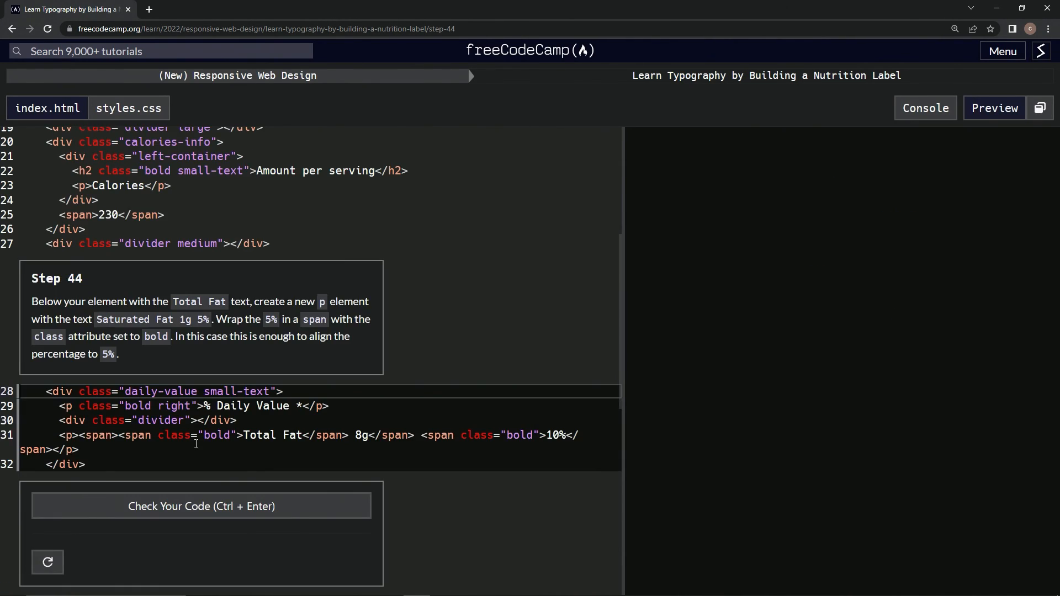